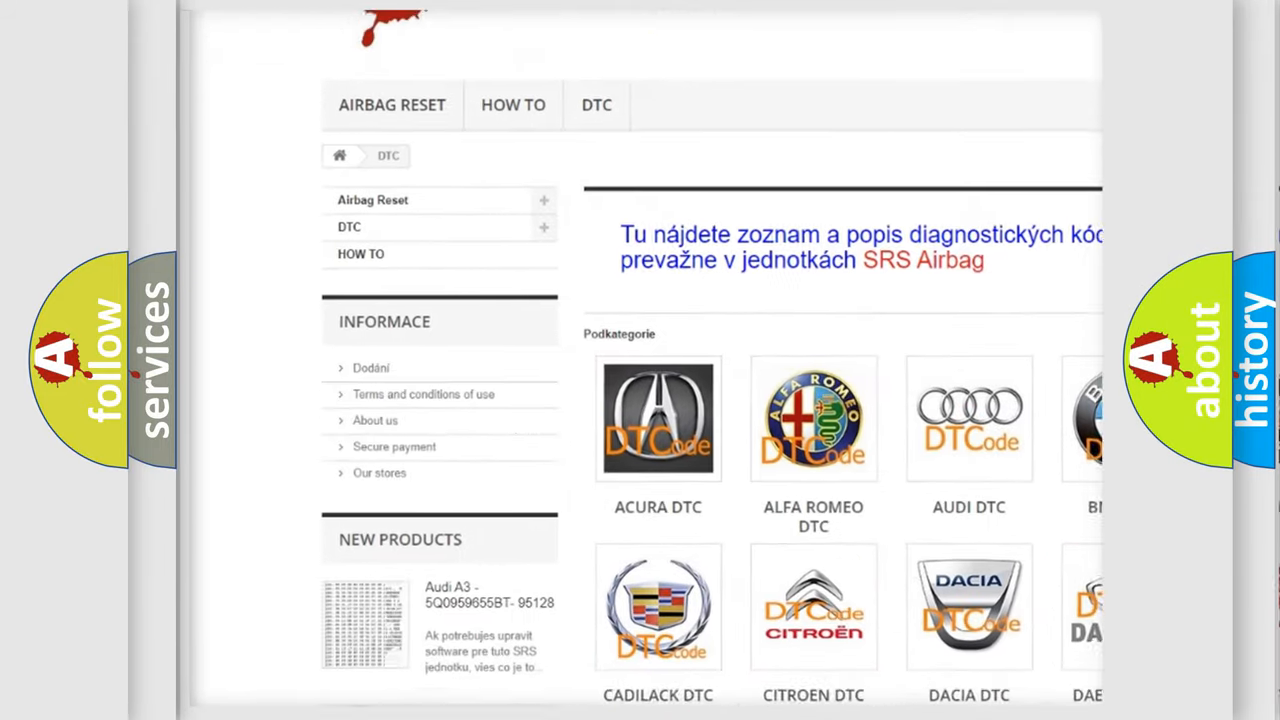
scroll("down", 3)
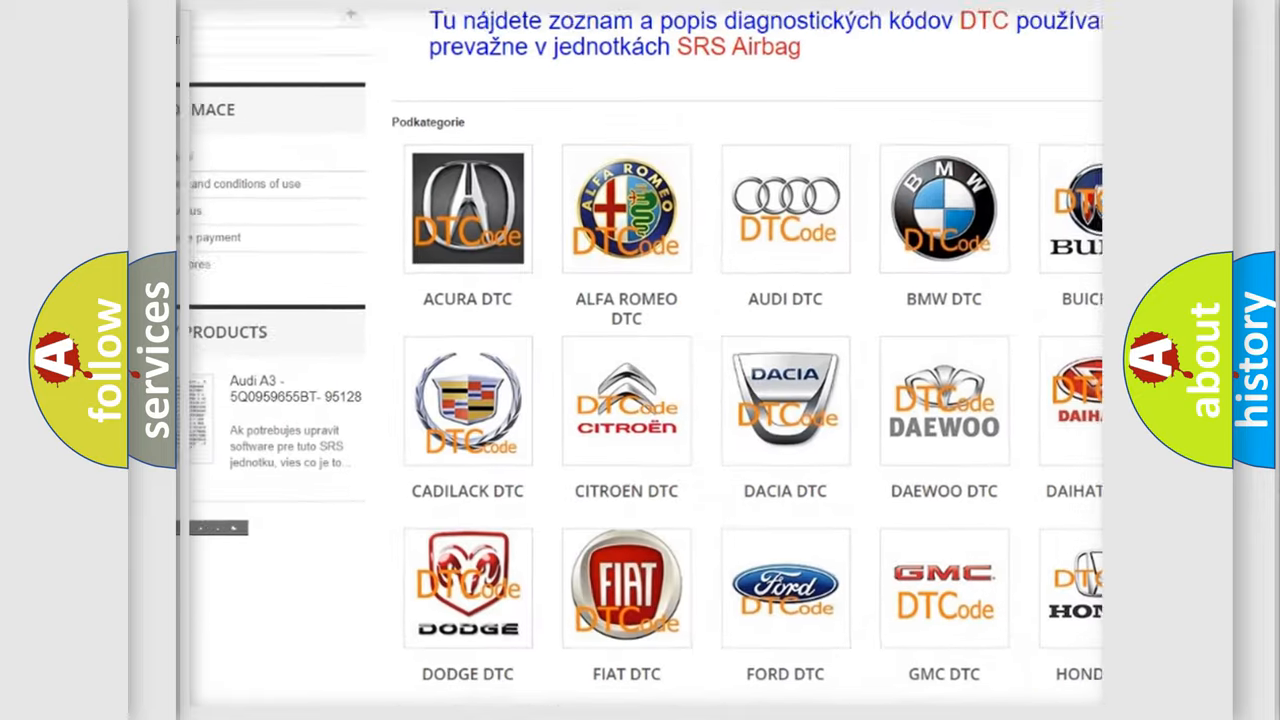
scroll("down", 3)
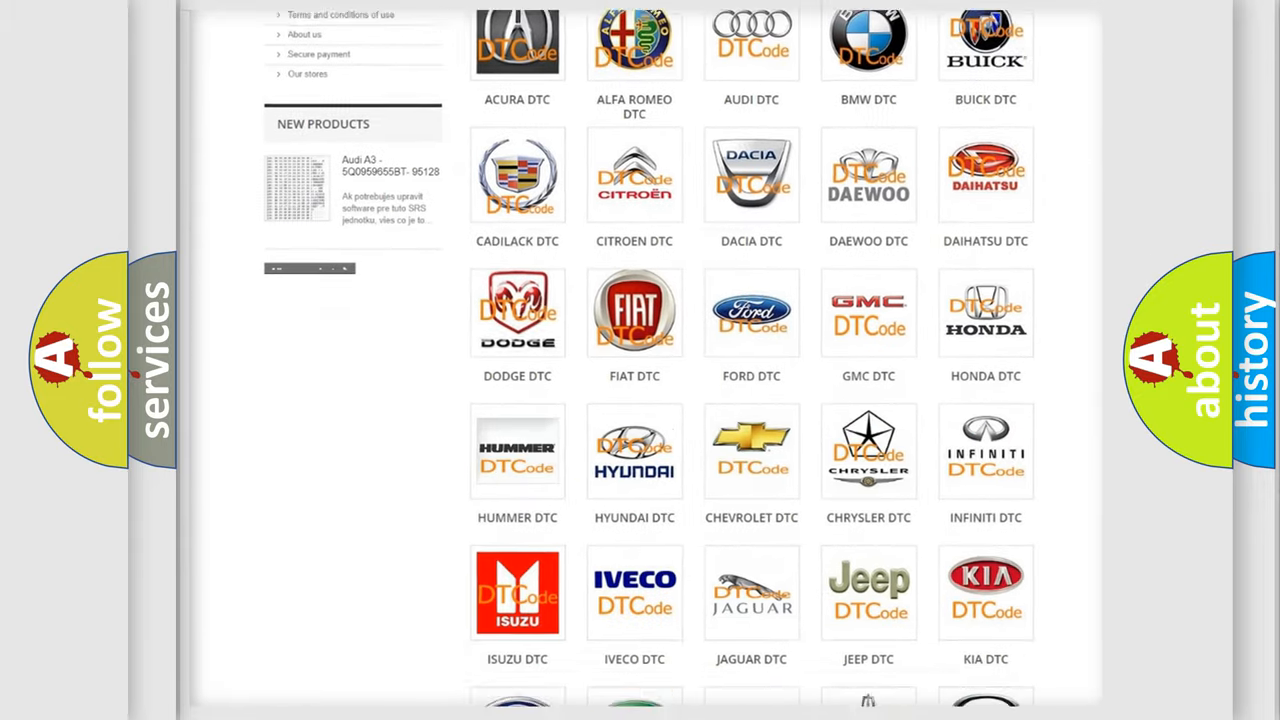
scroll("down", 3)
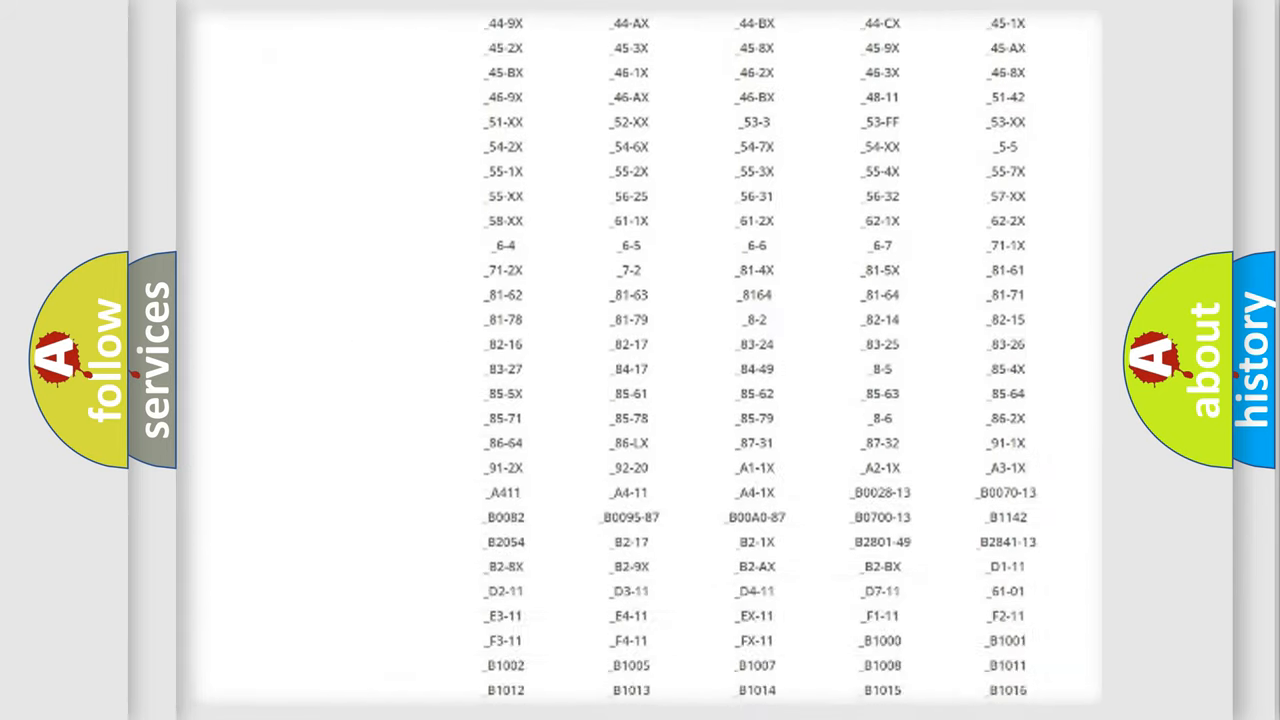
scroll("down", 3)
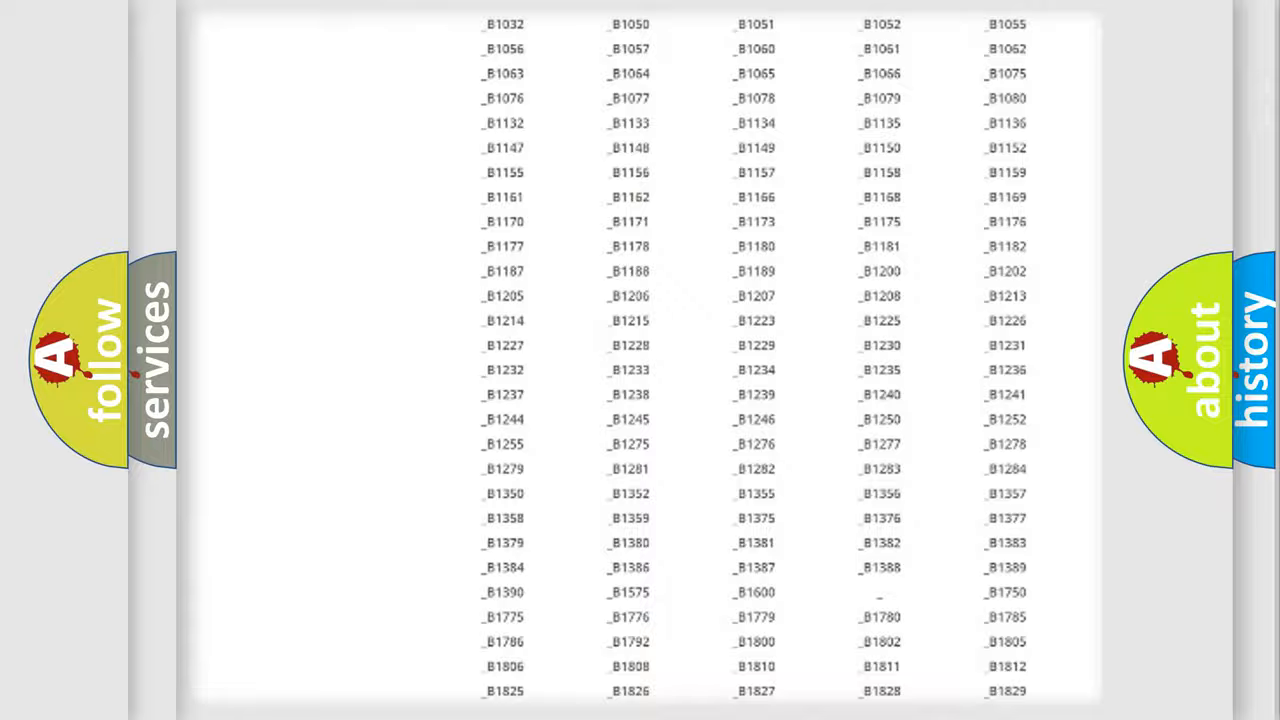